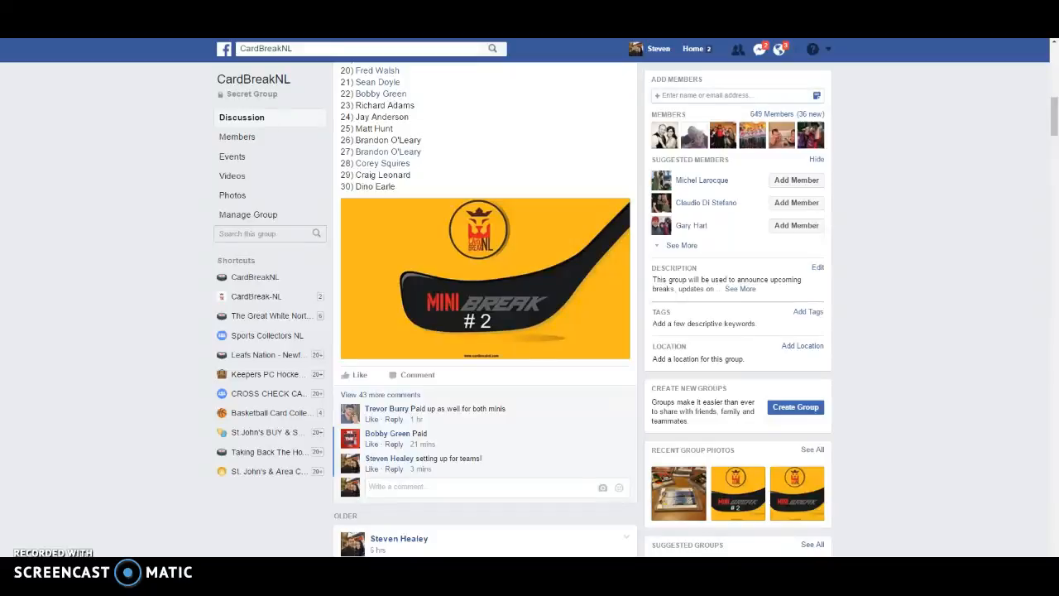
pyautogui.moveTo(331, 283)
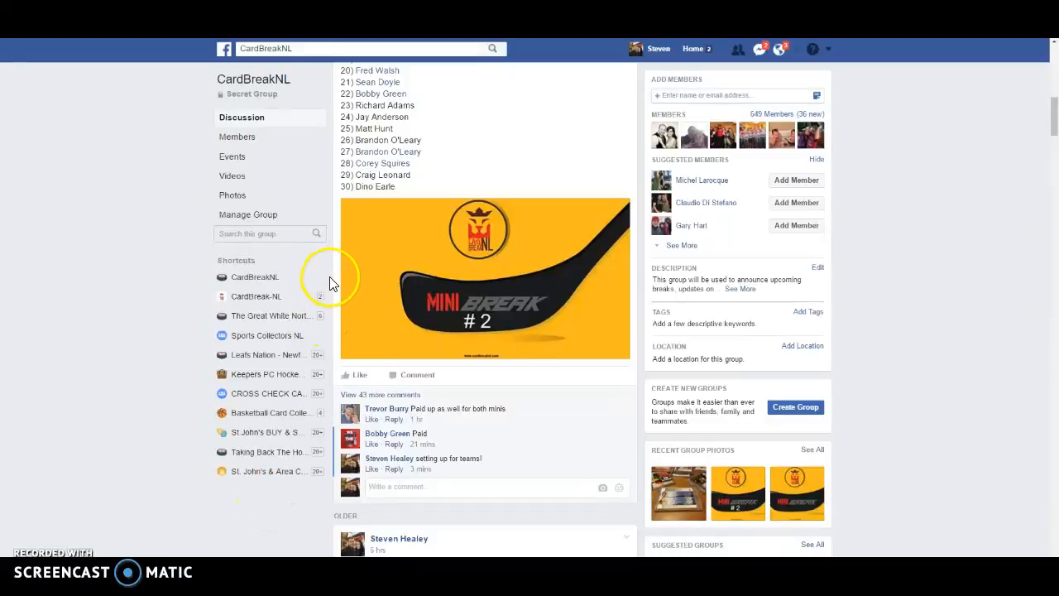
pyautogui.moveTo(329, 278)
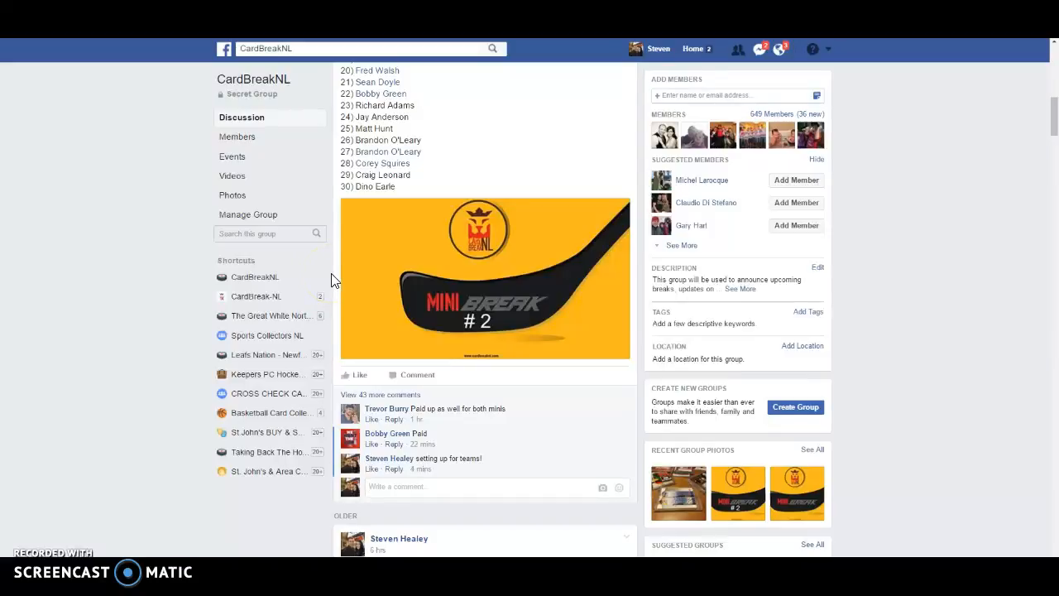
pyautogui.moveTo(350, 312)
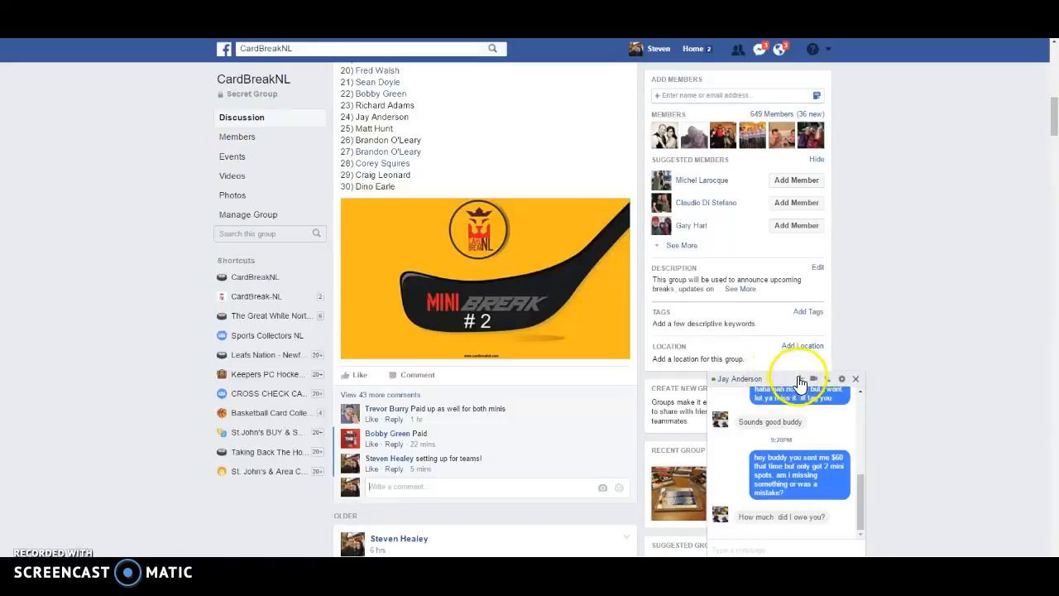
# Shuffle the 30 NHL team abbreviations twice in the List Randomizer for a fresh timestamp
pyautogui.click(858, 379)
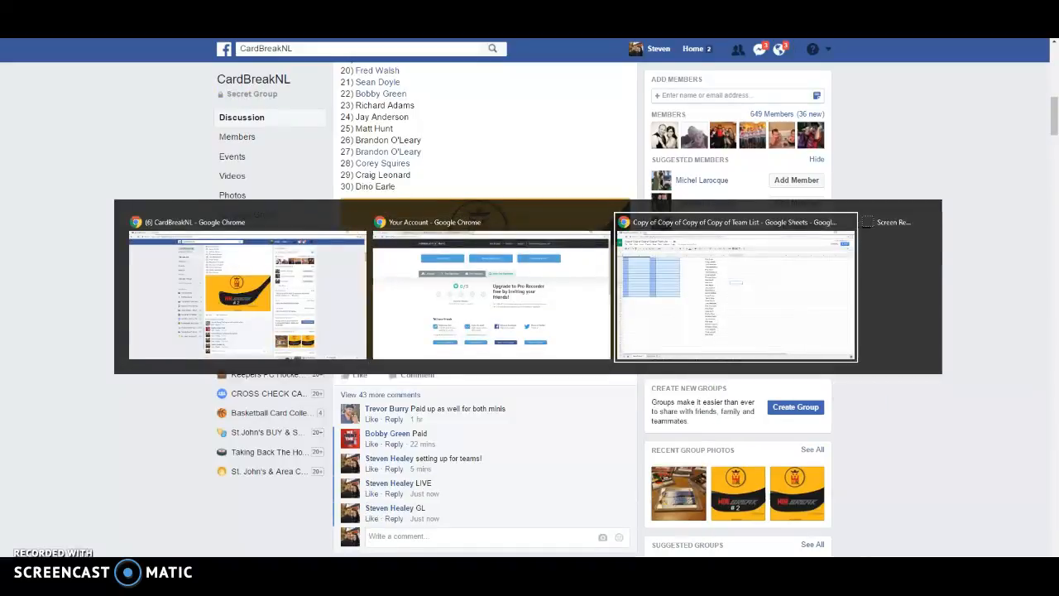
pyautogui.click(245, 290)
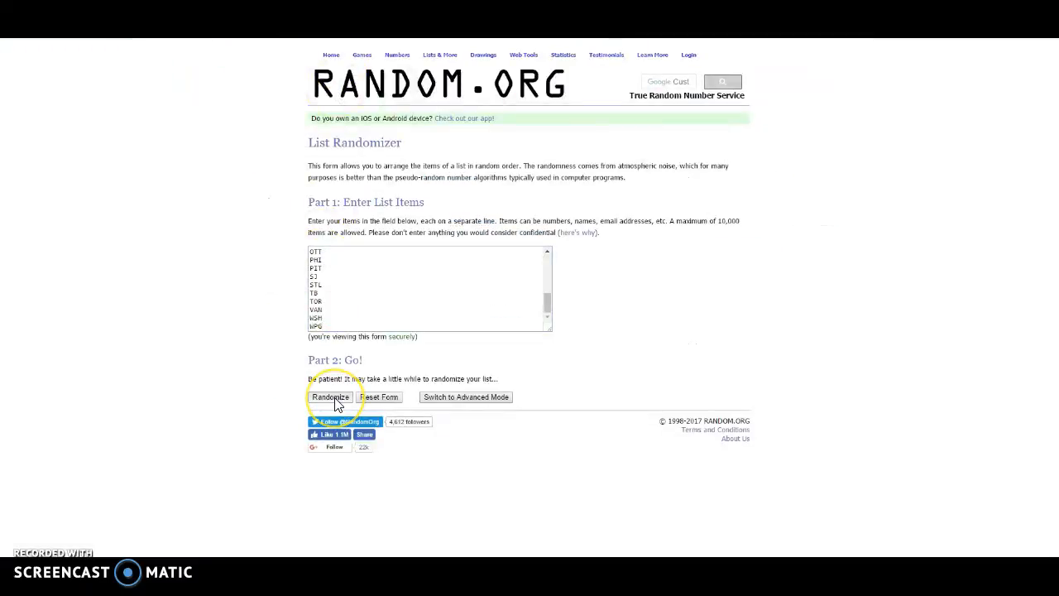
pyautogui.click(330, 398)
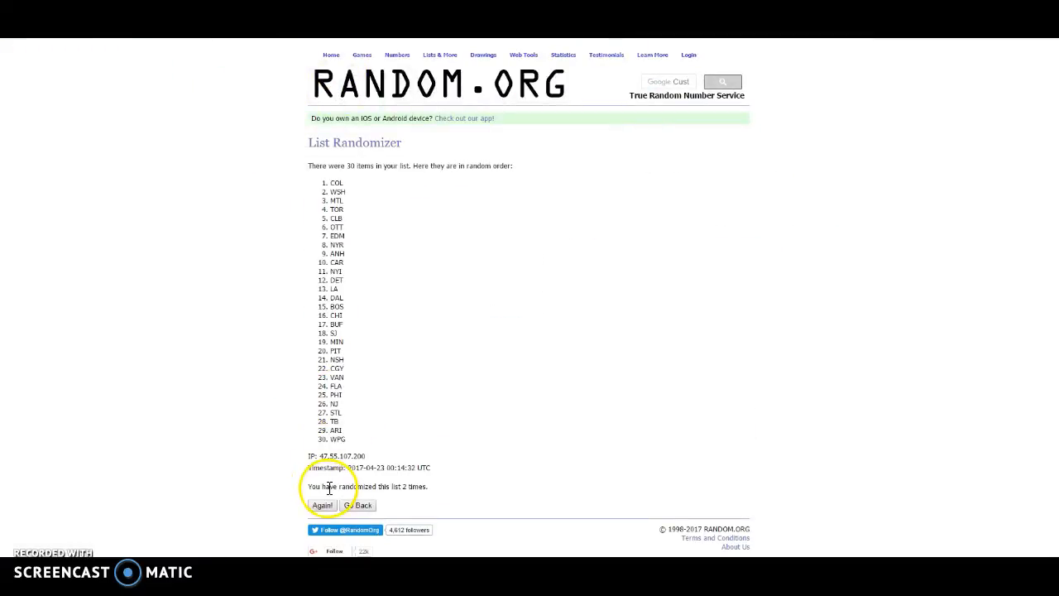
pyautogui.click(323, 505)
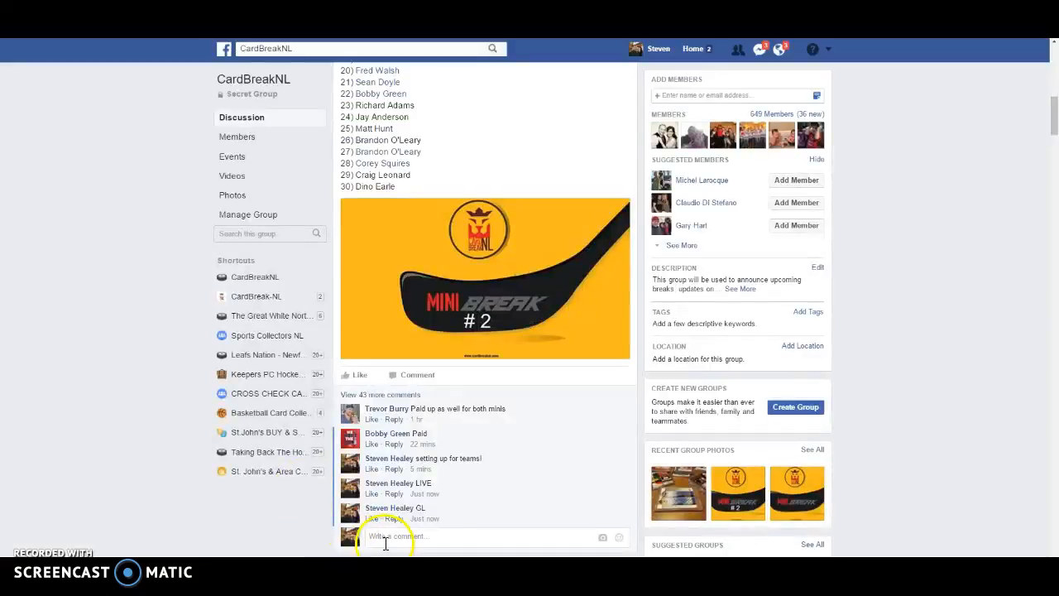
pyautogui.moveTo(428, 553)
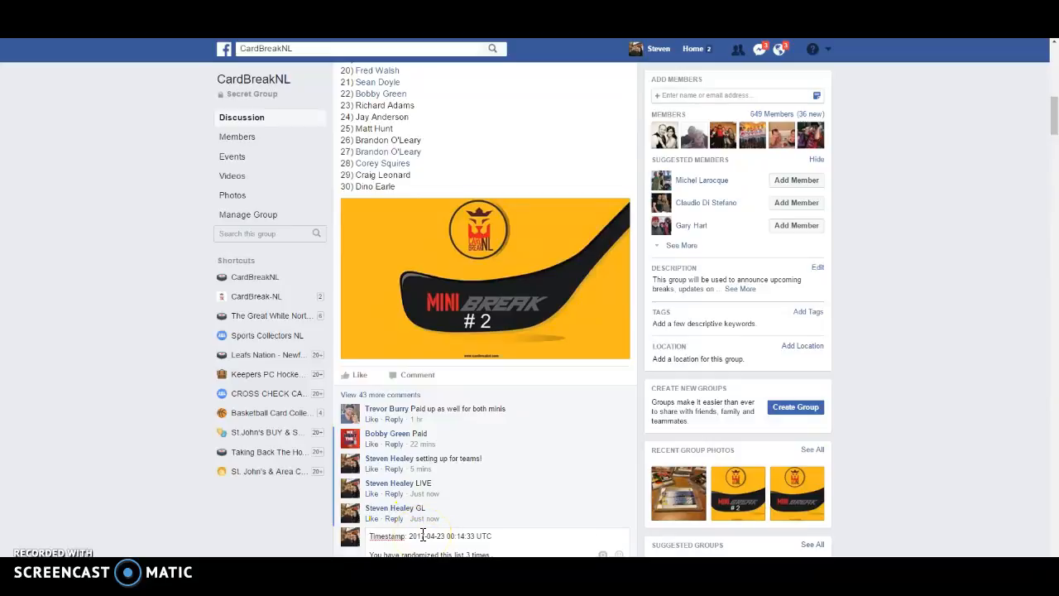
# Scroll the Facebook group feed down to the post's comment box for the 00:14:33 UTC timestamp
pyautogui.scroll(-3)
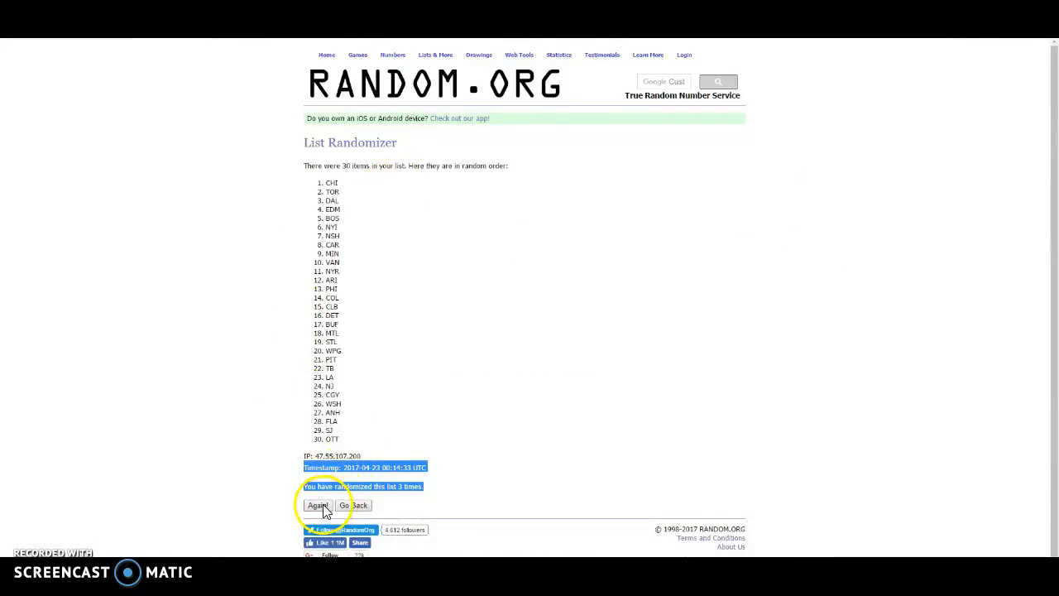
# Shuffle the team list a fourth time, copy its timestamp and count, and return to Facebook
pyautogui.click(318, 505)
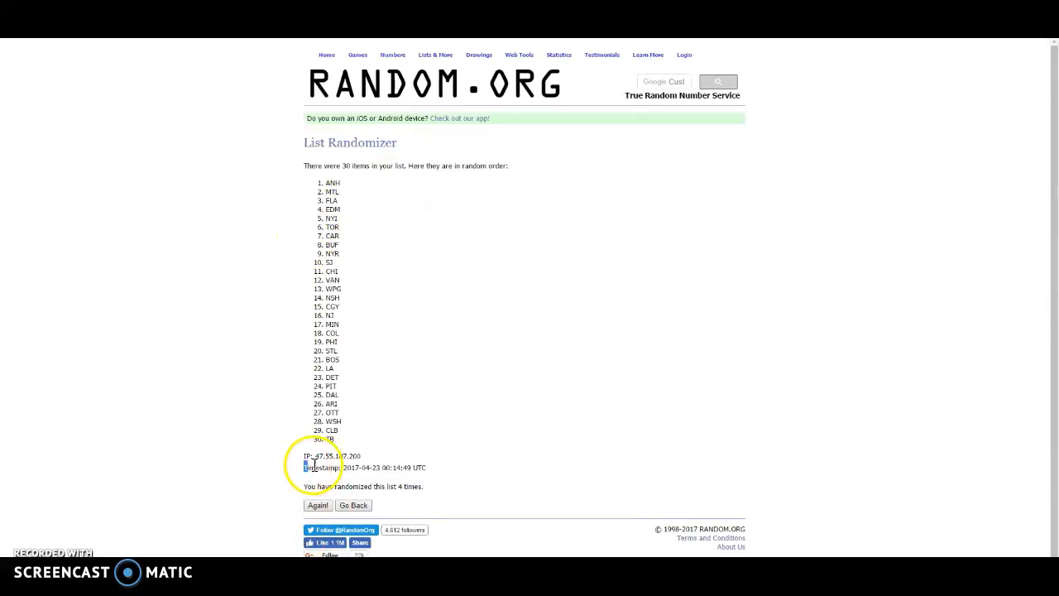
pyautogui.press('alt+tab')
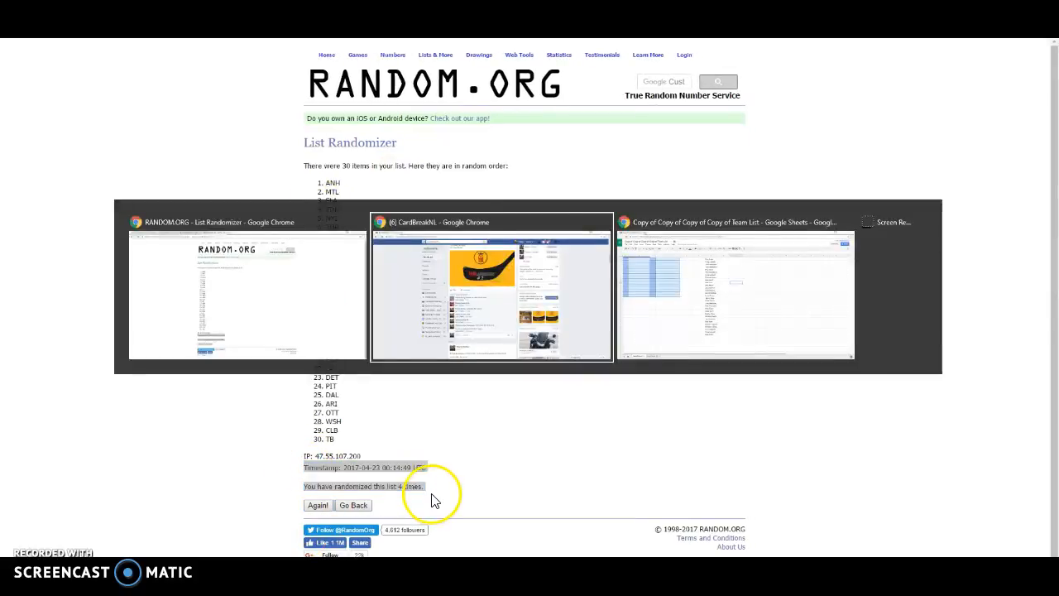
pyautogui.click(490, 290)
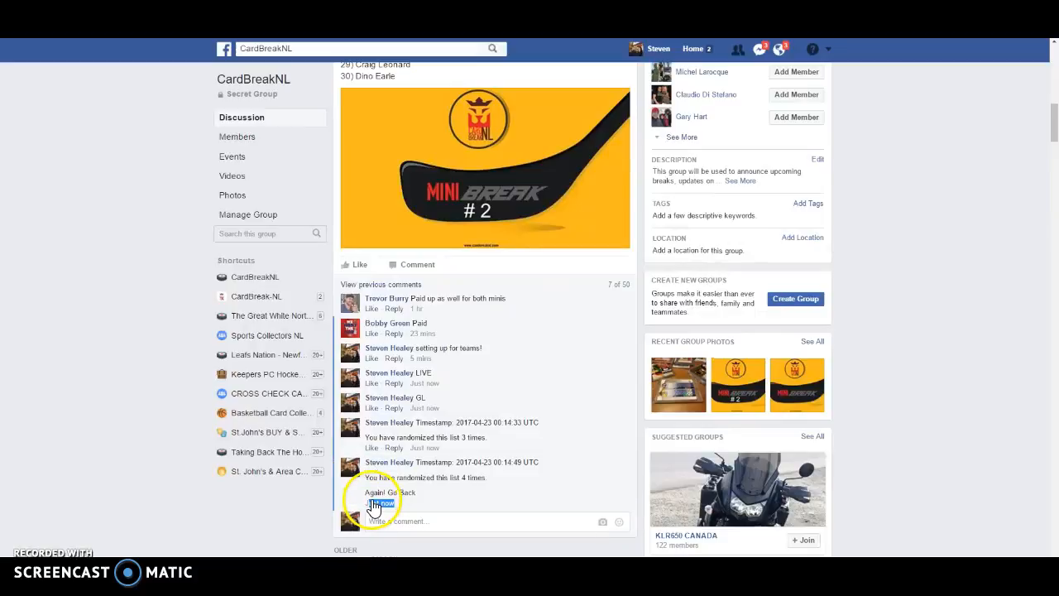
# Post the 00:14:49 UTC fourth-shuffle timestamp as a comment on the group post
pyautogui.click(374, 503)
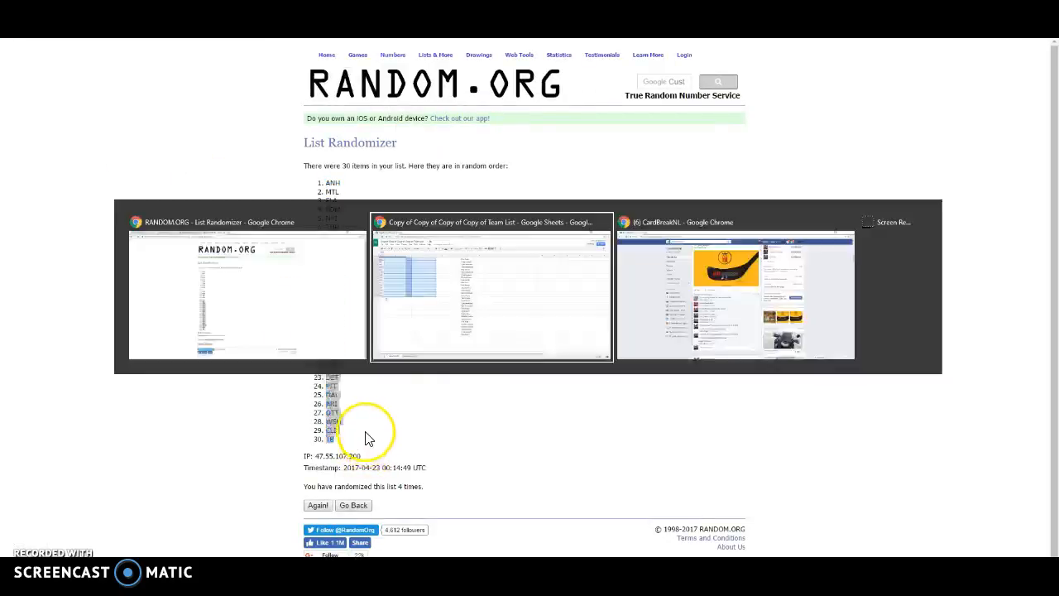
# Fill columns A and C with the randomized abbreviations, then load participant names into the randomizer form
pyautogui.click(490, 288)
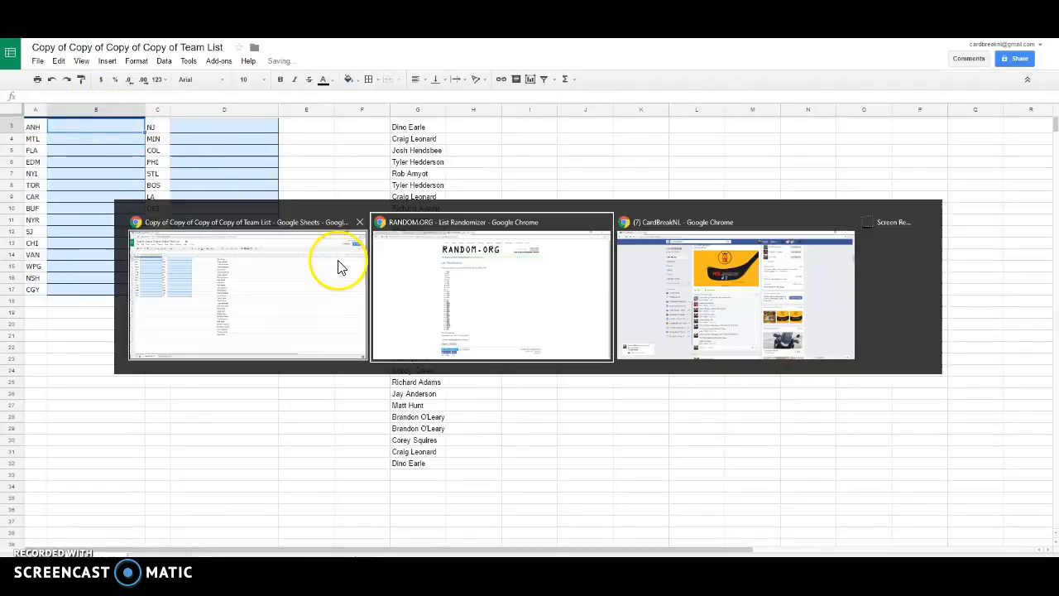
pyautogui.click(492, 290)
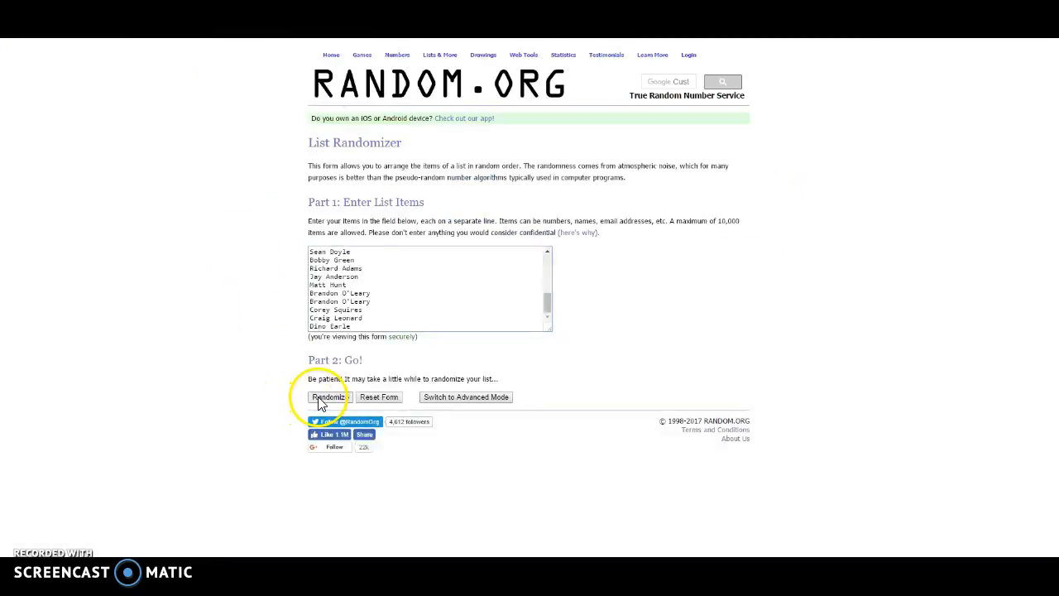
# Shuffle the 30 participant names twice in the List Randomizer for a new timestamp
pyautogui.click(328, 397)
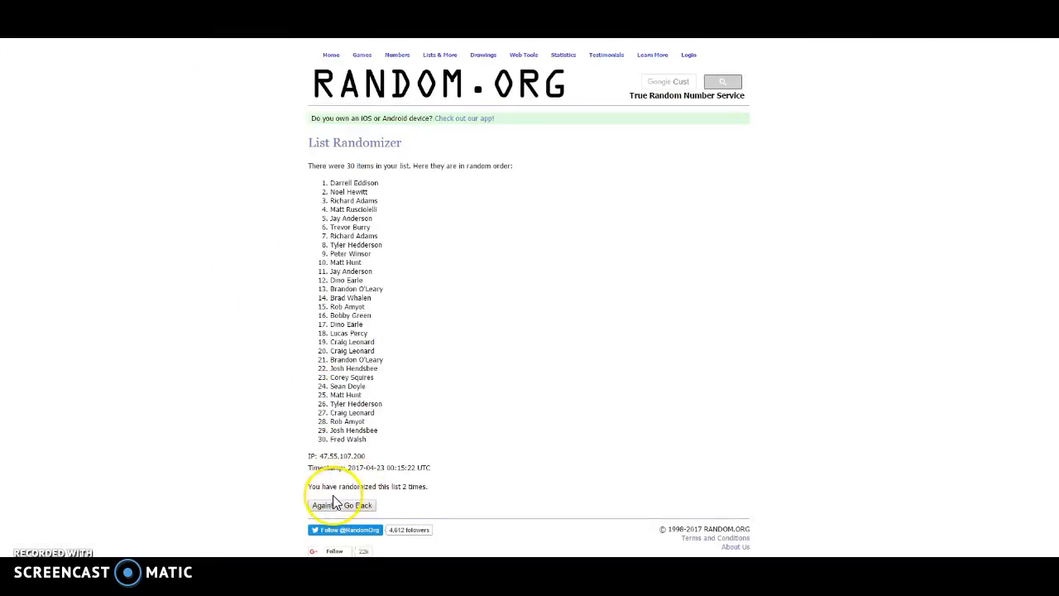
pyautogui.click(317, 505)
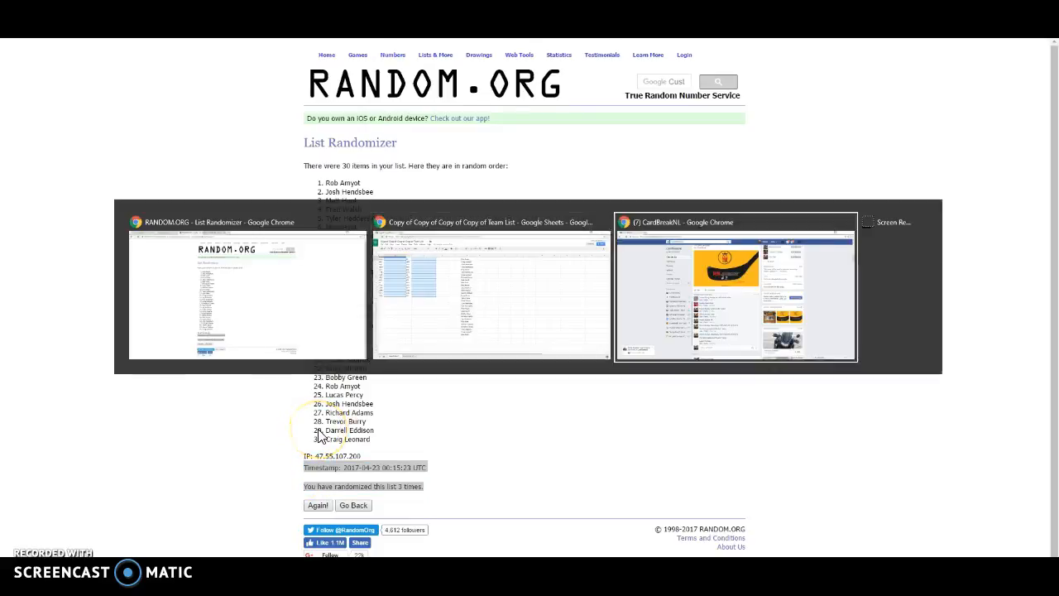
# Post the 00:15:23 UTC name-shuffle timestamp and count as a Facebook group comment
pyautogui.click(735, 289)
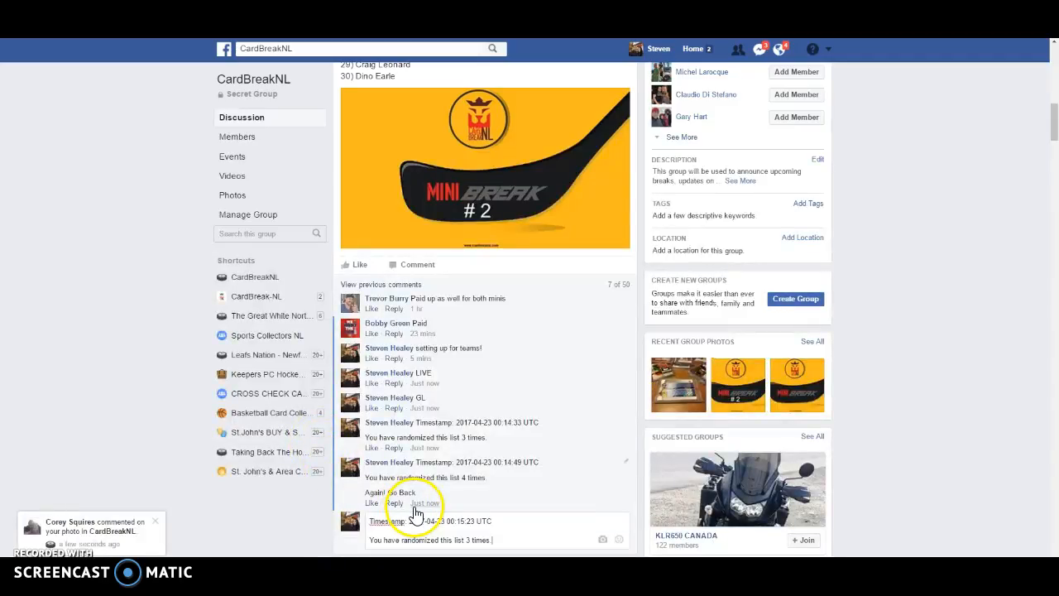
pyautogui.scroll(-3)
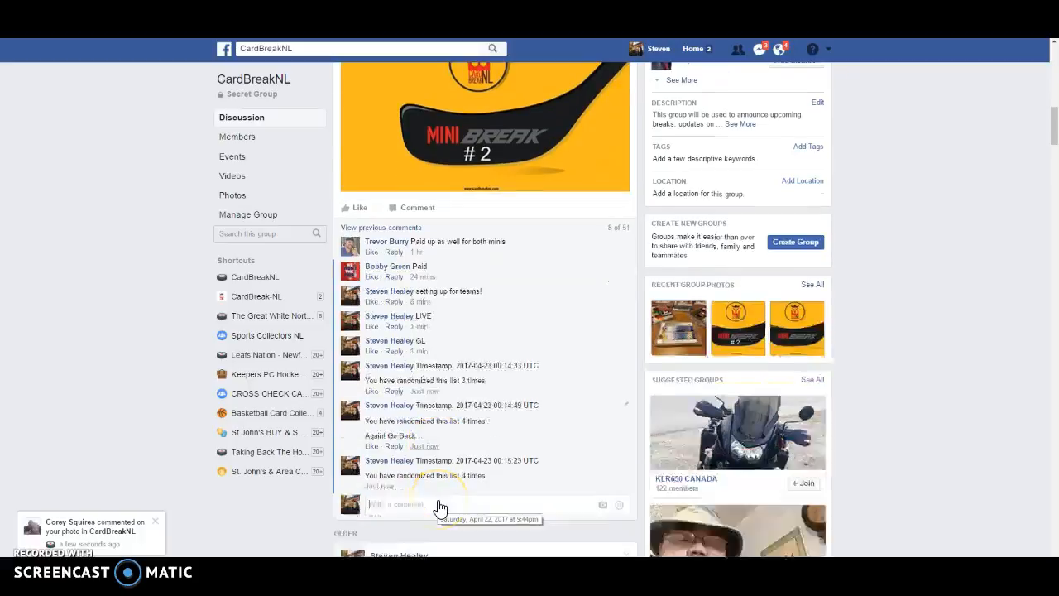
pyautogui.scroll(-3)
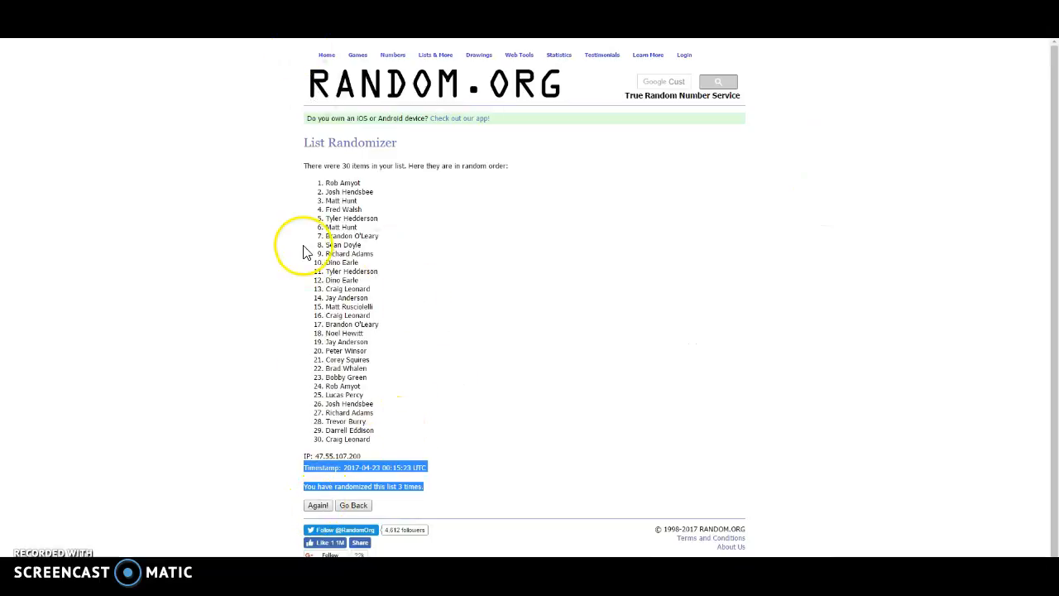
pyautogui.click(318, 505)
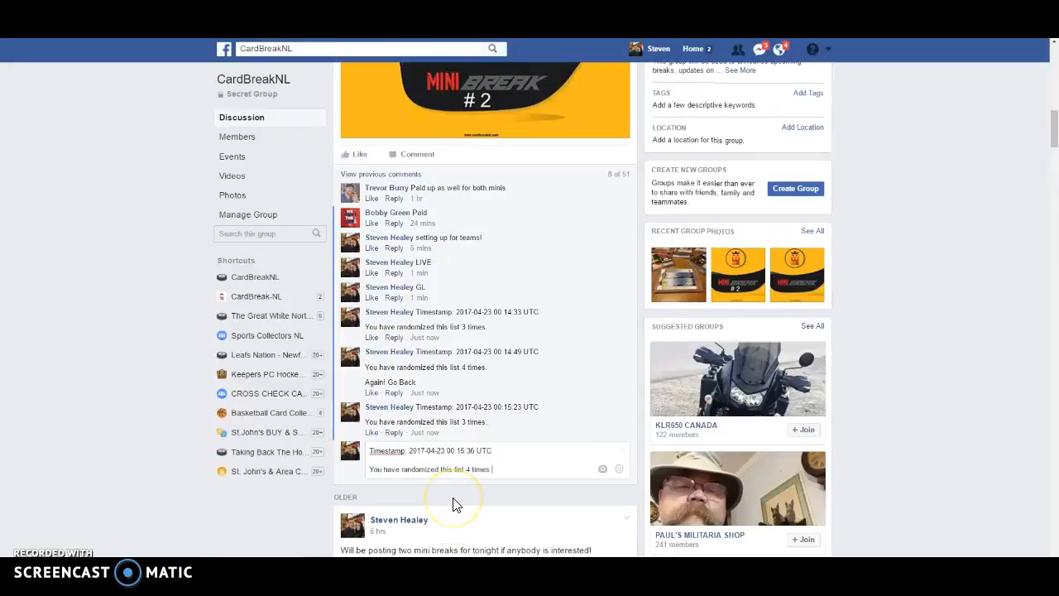
pyautogui.moveTo(465, 495)
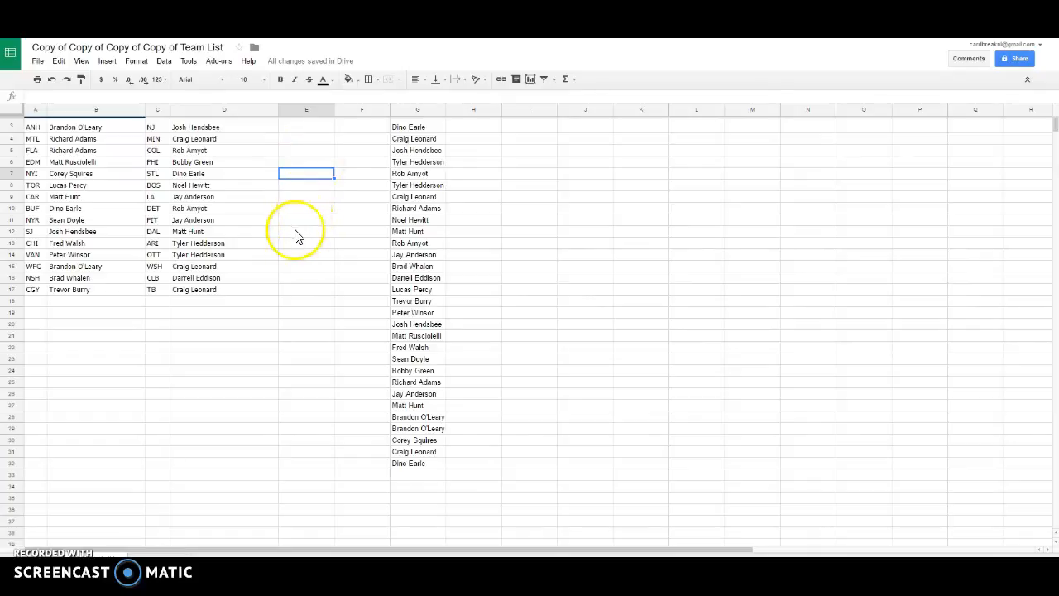
pyautogui.moveTo(242, 545)
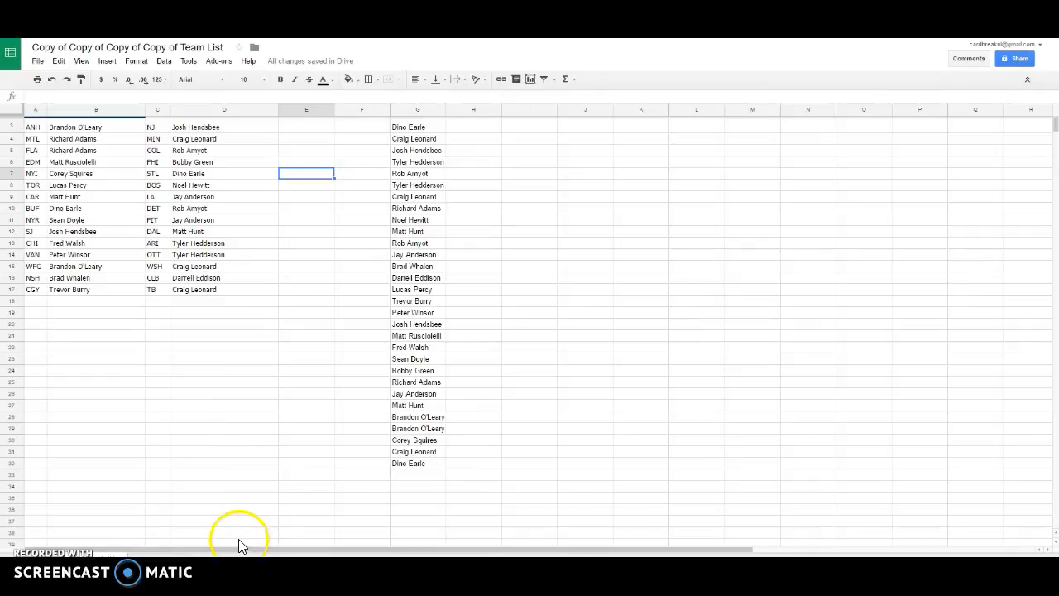